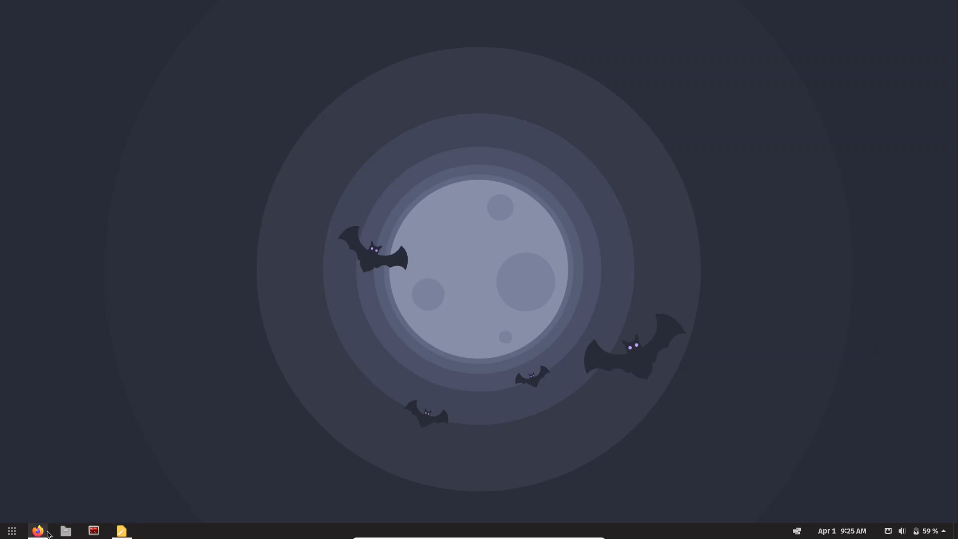
Bring the Snowflake worksheet back up in Firefox from the taskbar.
click(37, 530)
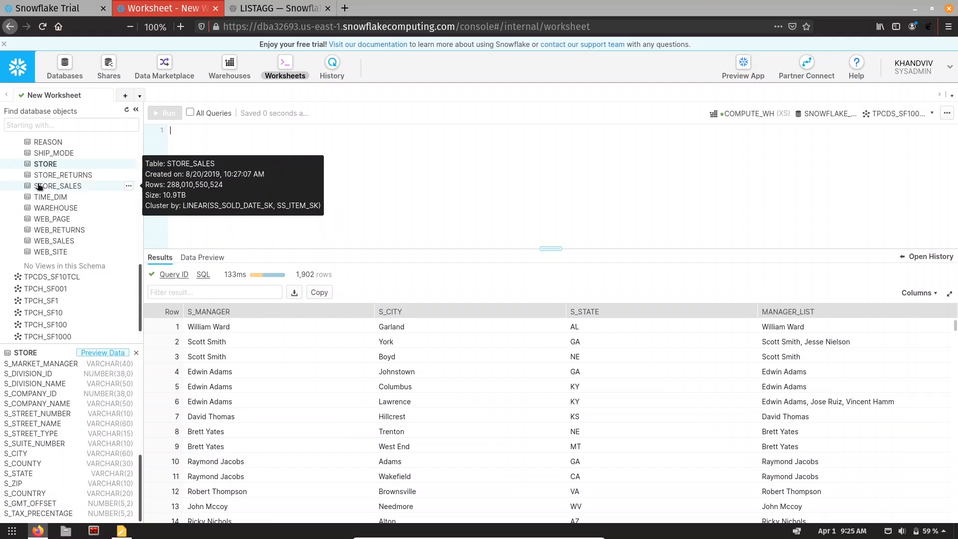
mouse_move(45, 164)
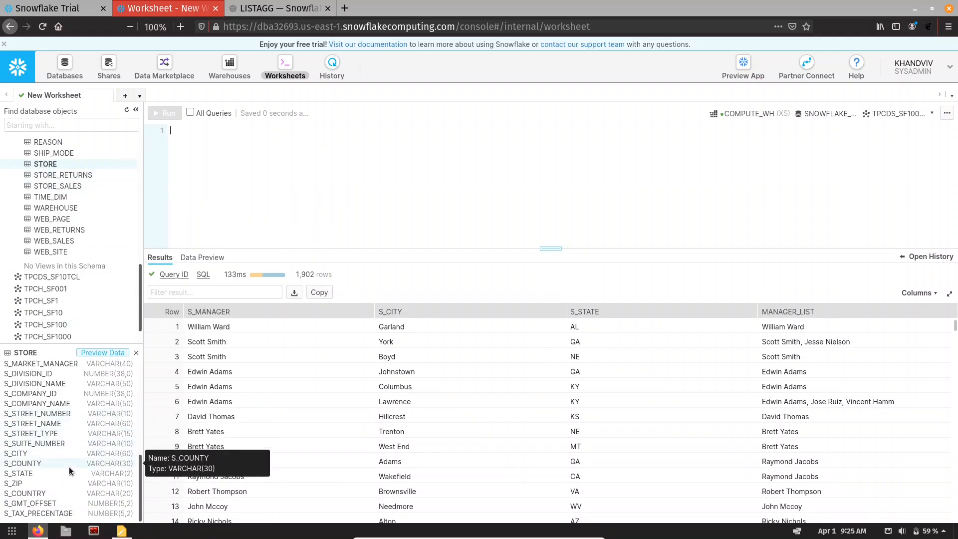
mouse_move(15, 453)
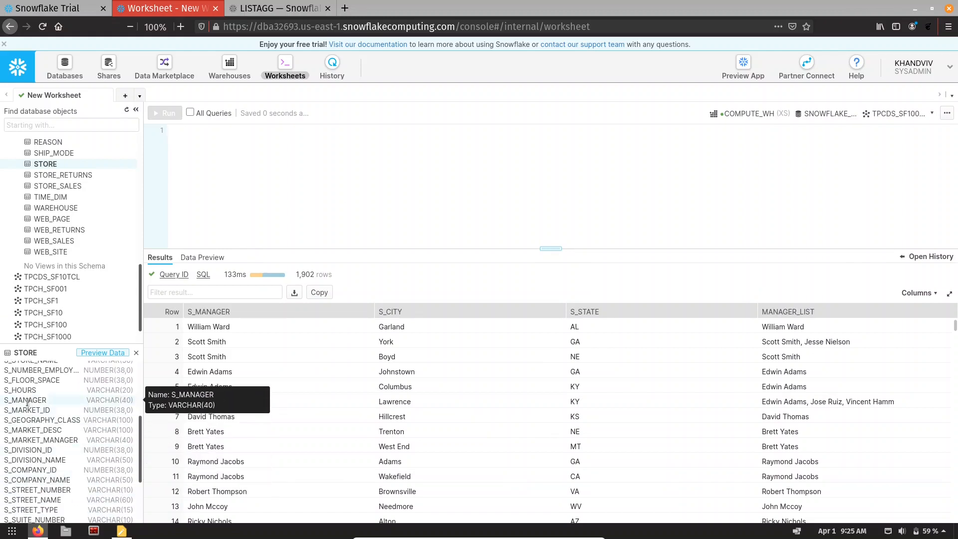
Run select S_CITY, S_MANAGER FROM STORE; returning 1,902 rows of cities and managers.
text(sel)
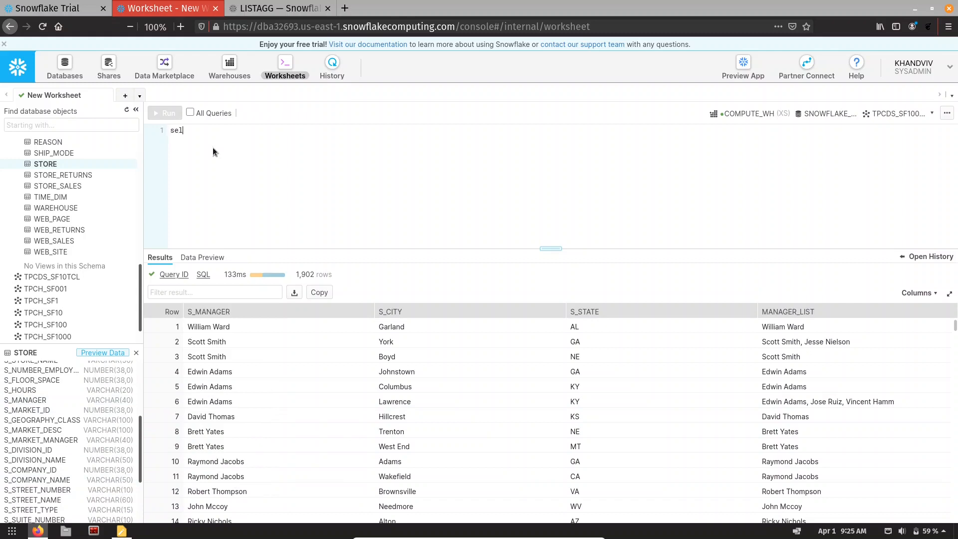
text(ect S_CITY)
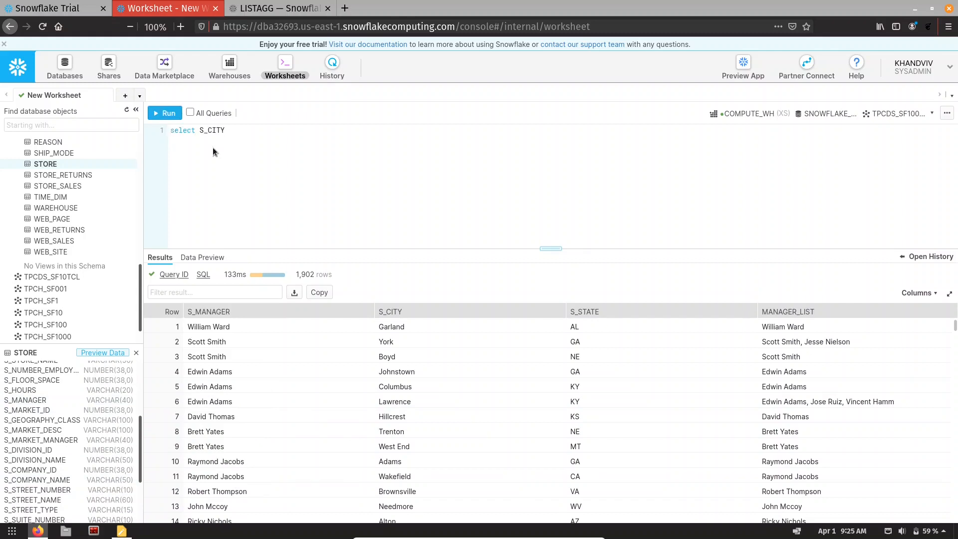
text(, S_MANAGER FR)
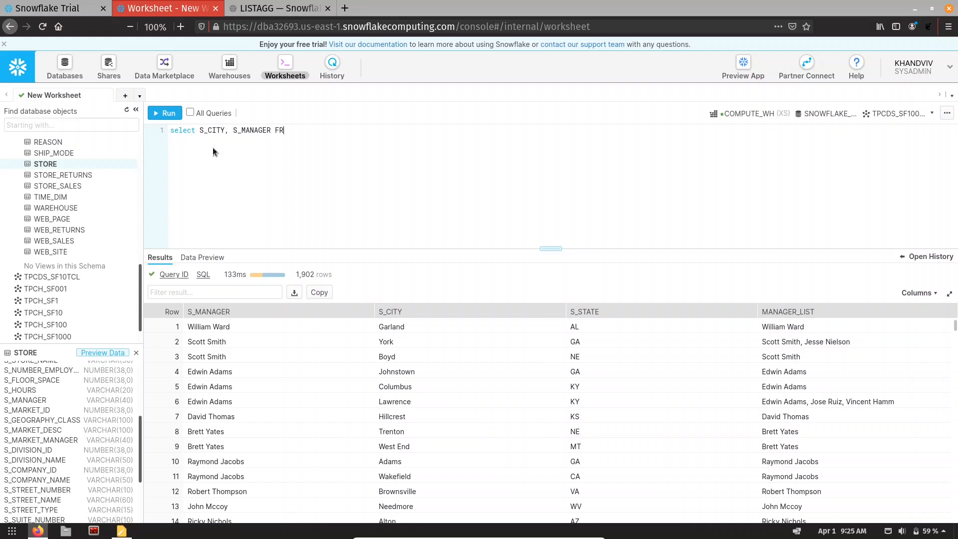
click(165, 113)
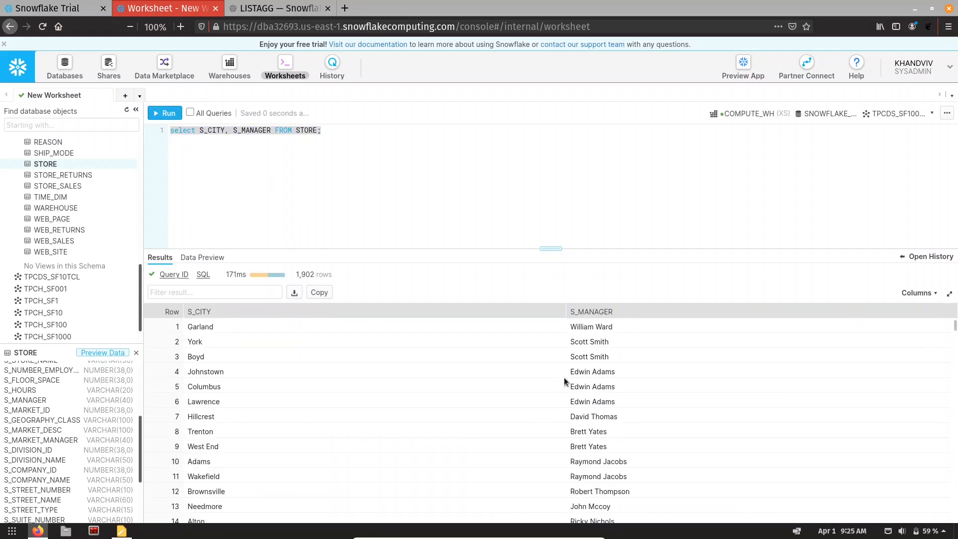
mouse_move(622, 344)
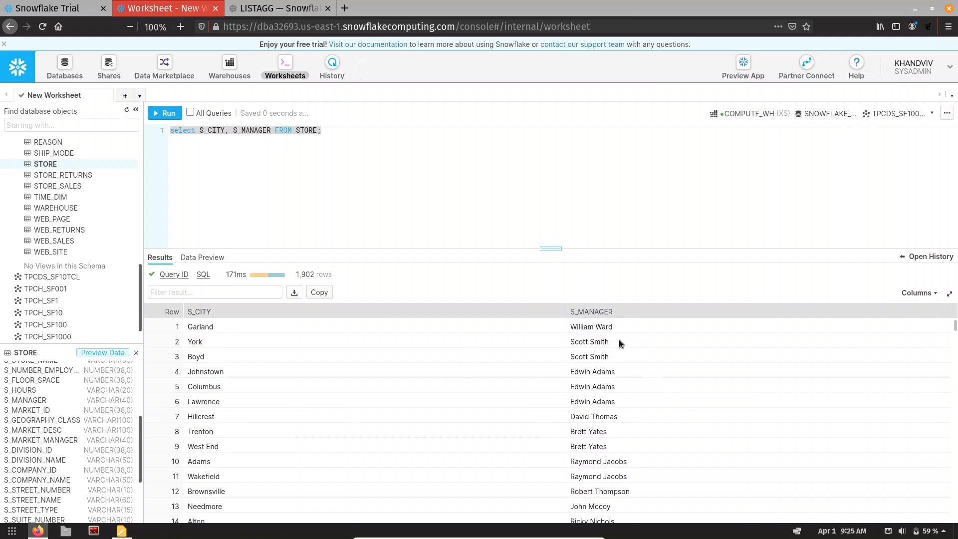
mouse_move(610, 410)
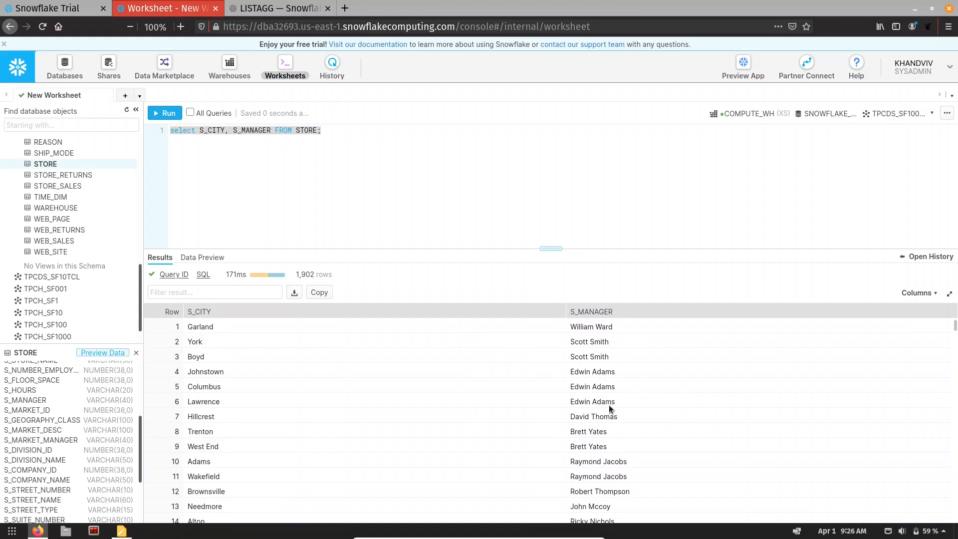
mouse_move(227, 373)
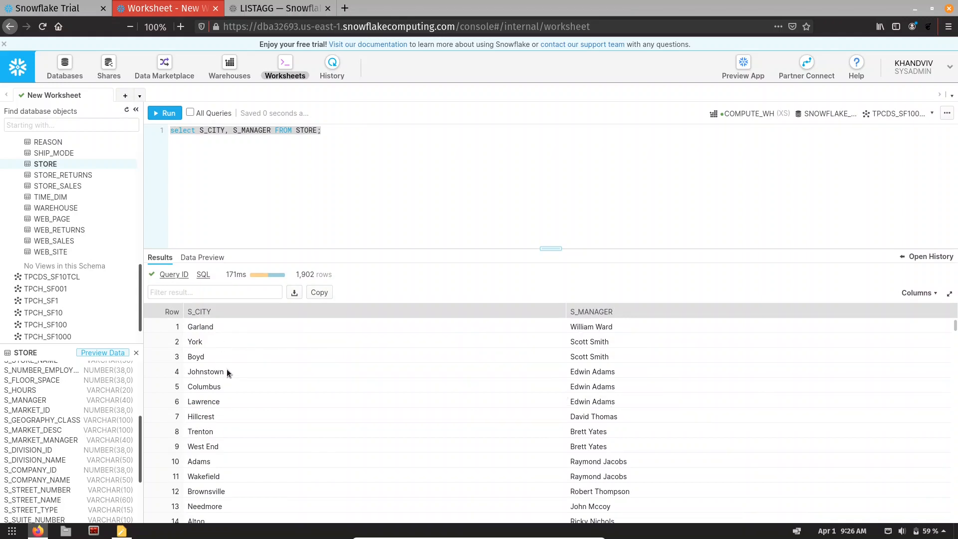
mouse_move(333, 165)
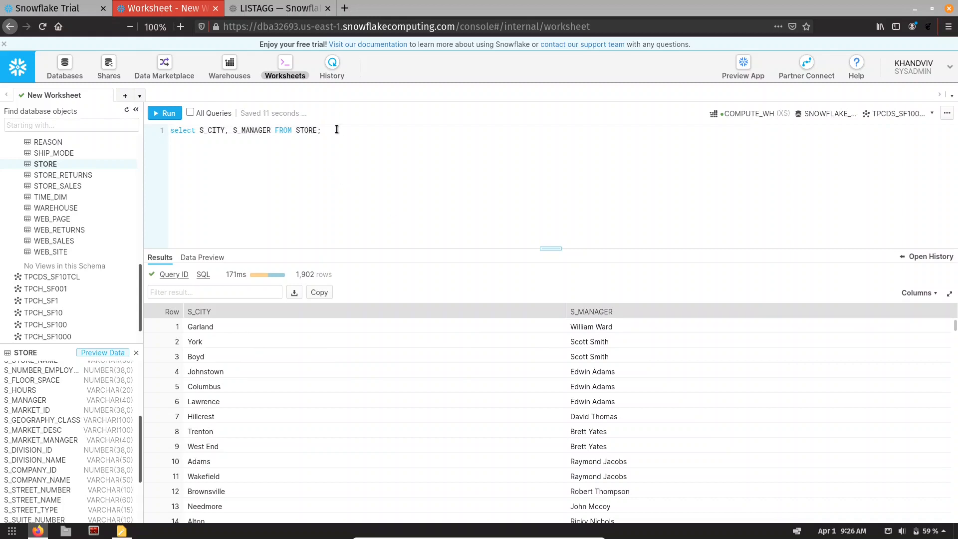
Write select S_CITY ... FROM STORE GROUP BY S_CITY with a LISTAGG(S_MANAGER, ', ') column.
text(select)
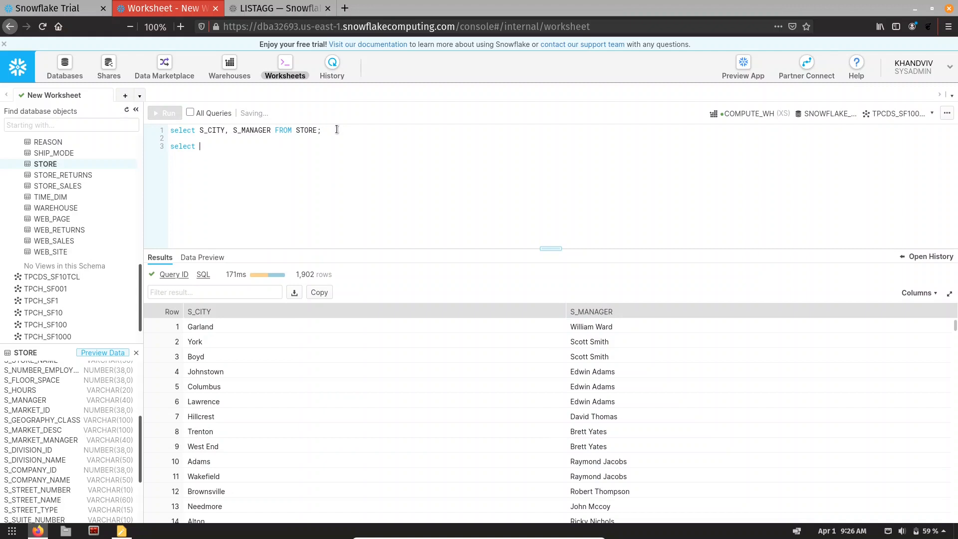
text(S_CITY, S_MANAGER FROM)
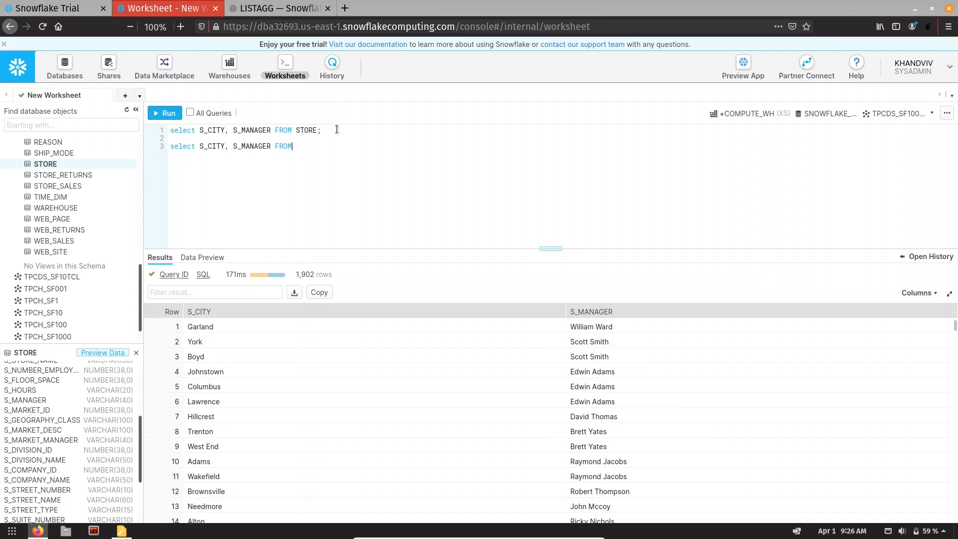
text(STORE)
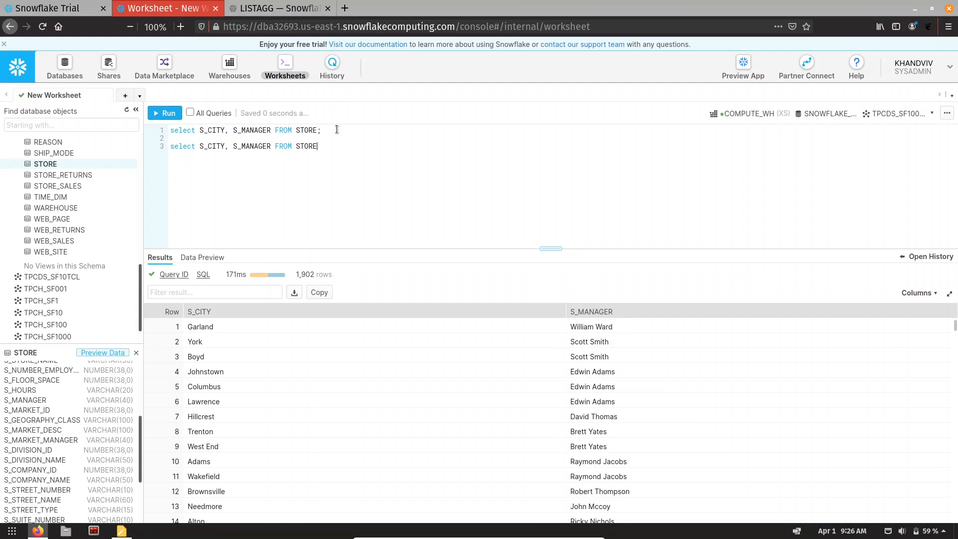
text(GROUP BY)
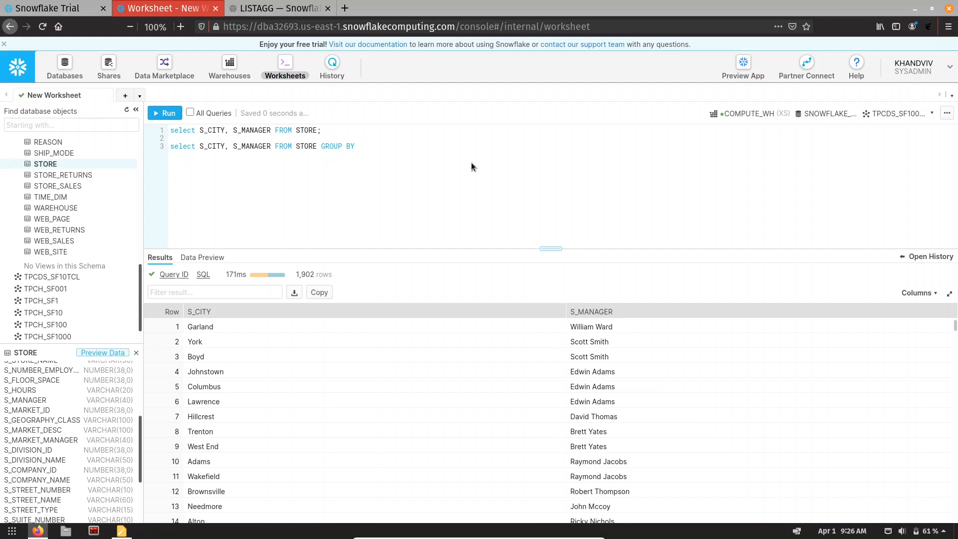
text(S_ITY;)
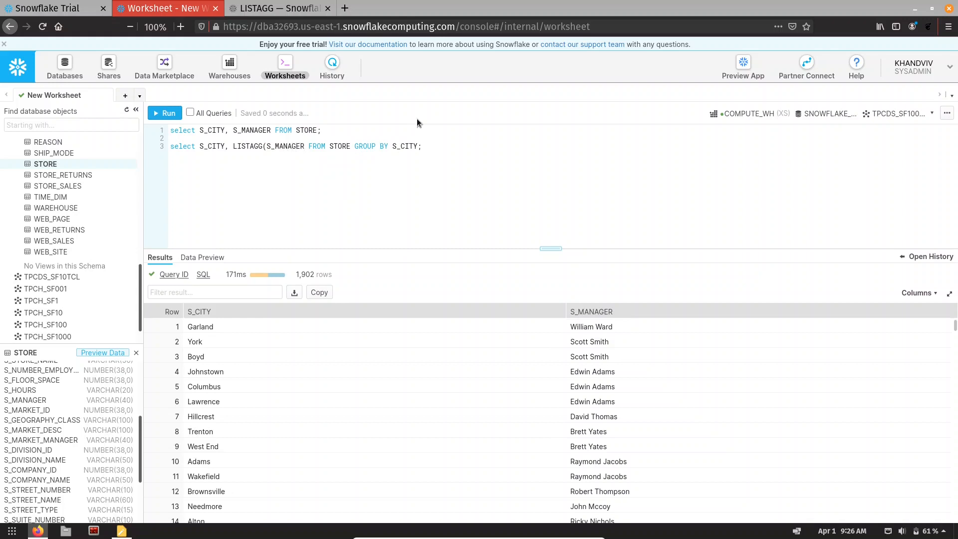
text(,'')
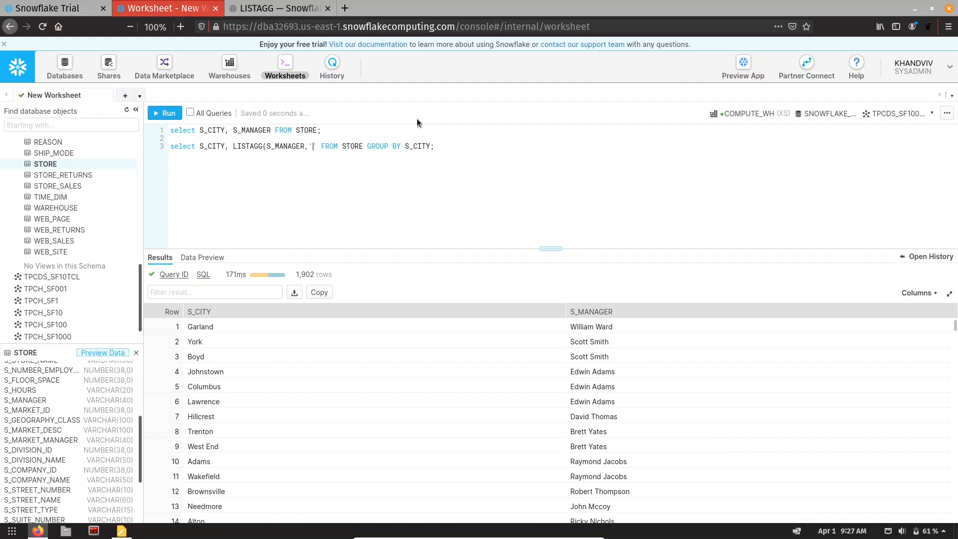
text(')
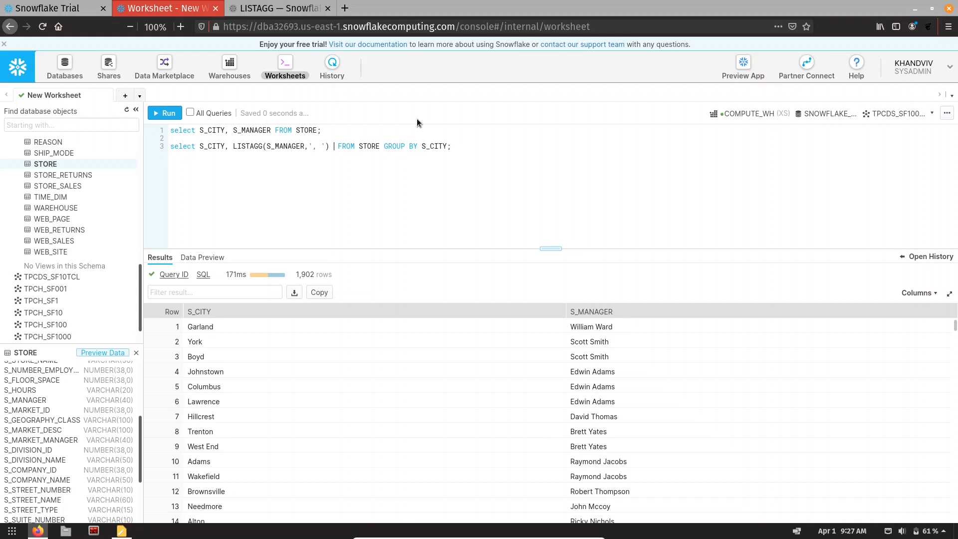
Add WITHIN GROUP (ORDER BY S_MANAGER) AS MANAGER_LIST and run the grouped query.
text(WIYHIN)
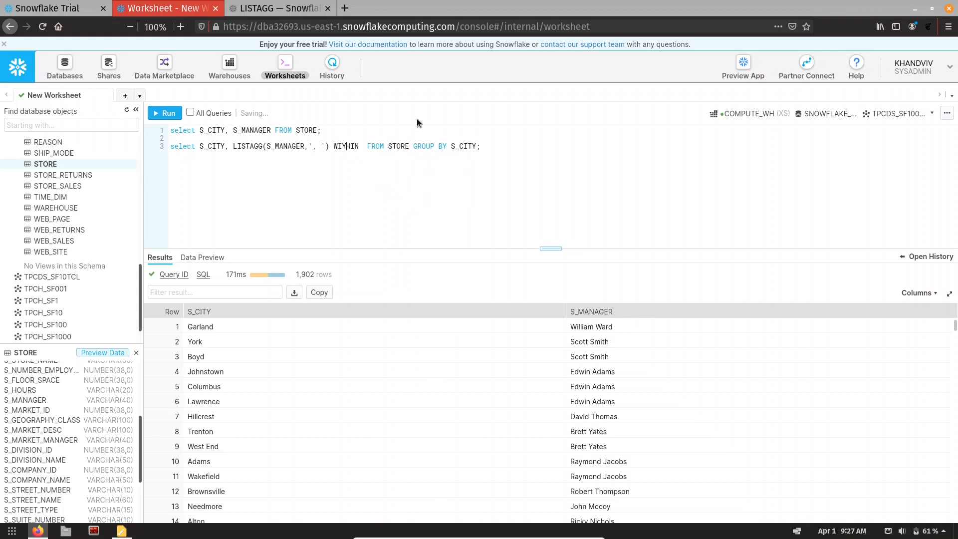
text(WITHIN)
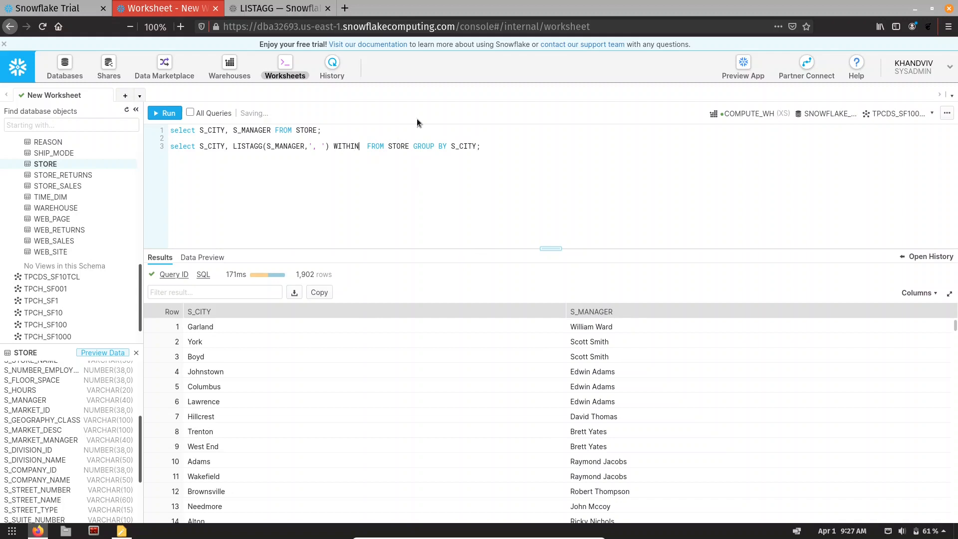
text(GROUP(ORDER)
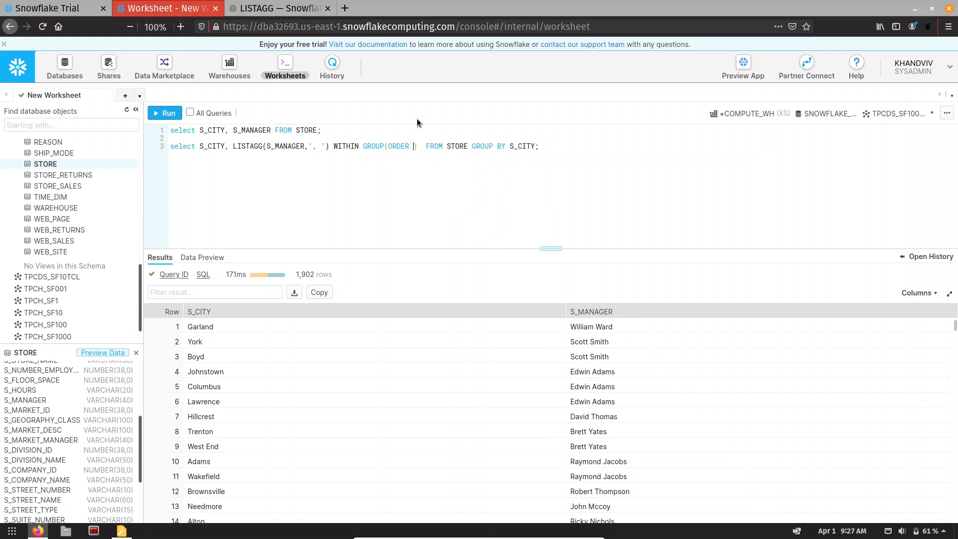
text(BY)
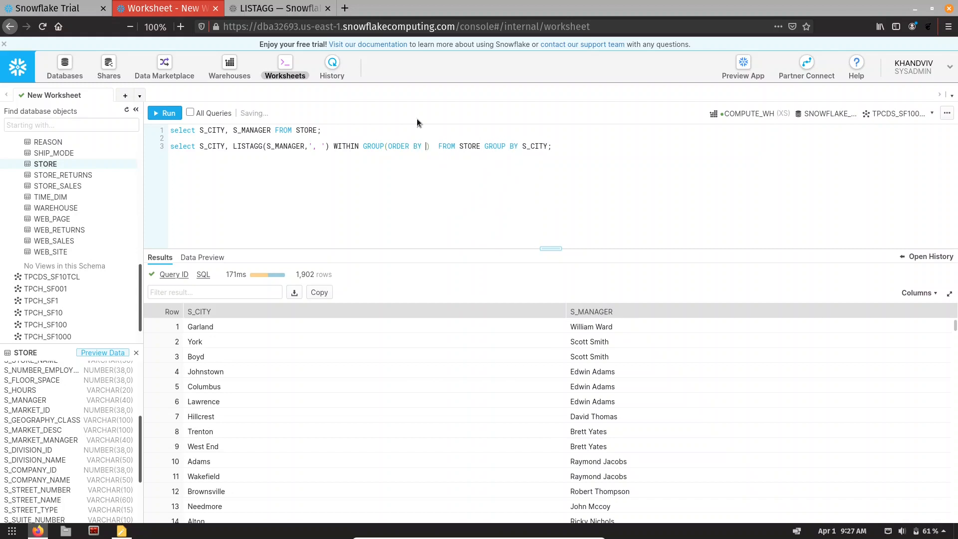
text(S_MANGER)
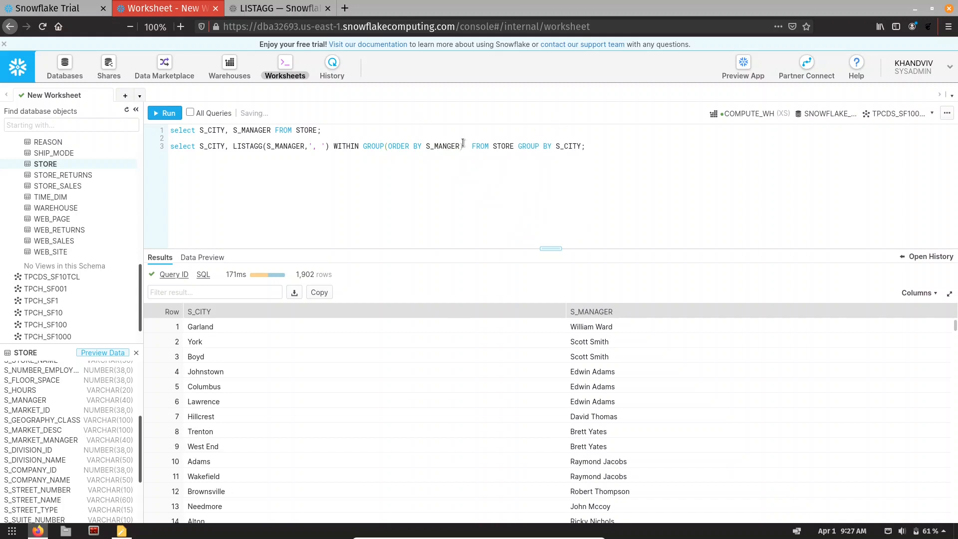
text(AS)
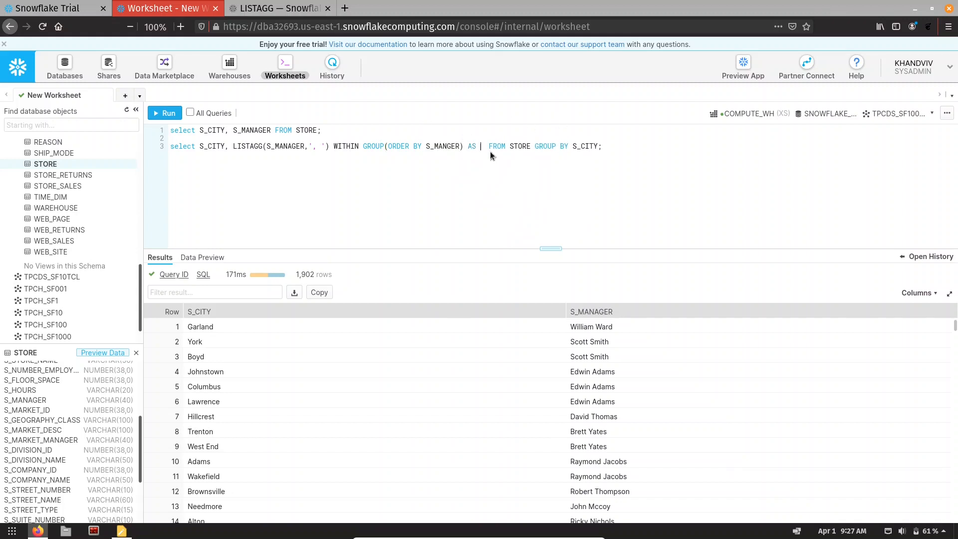
text(MANAGER_)
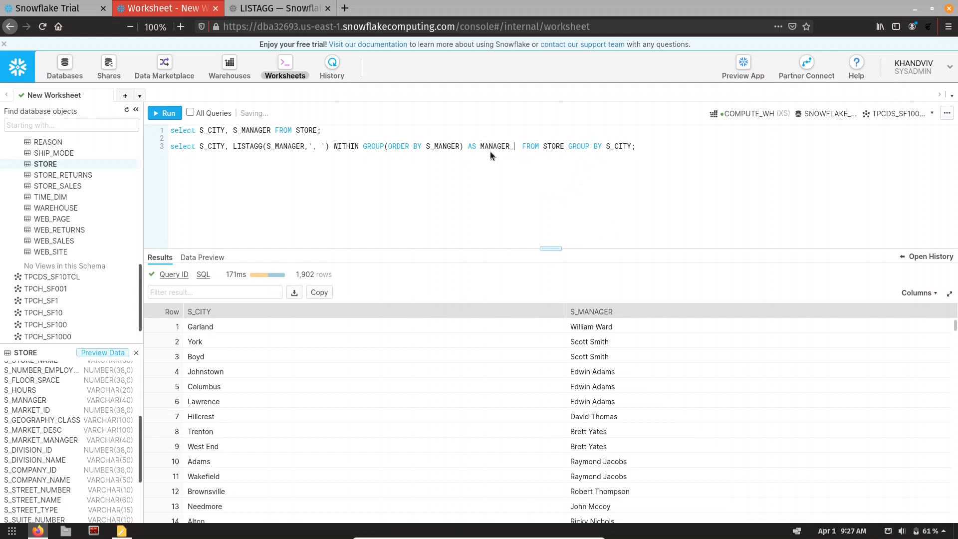
text(LIST)
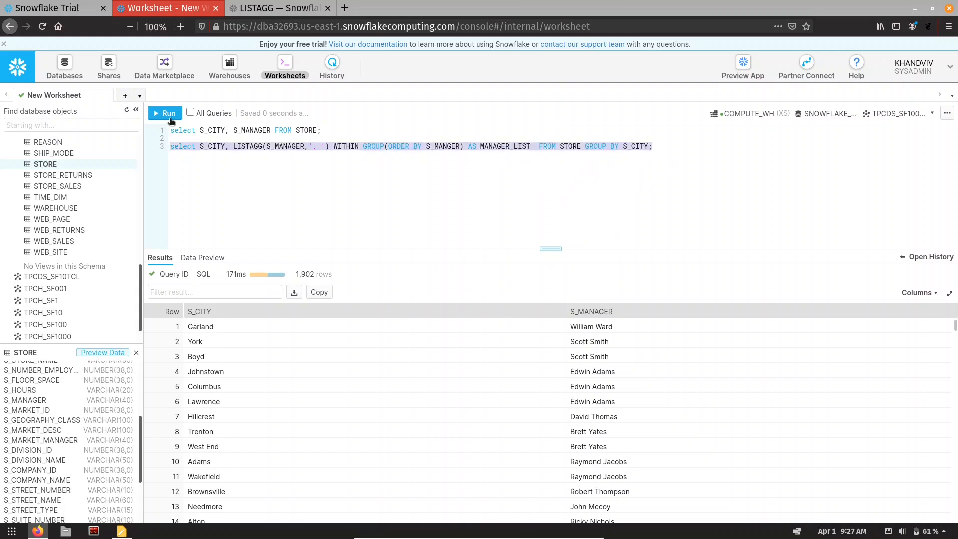
click(165, 113)
text(A)
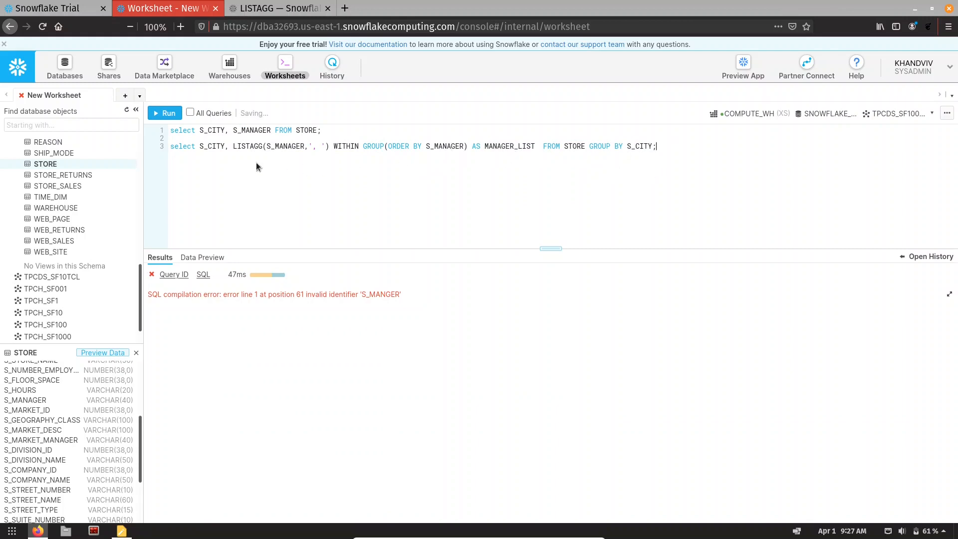
Rerun the corrected grouped query (483 cities with manager lists) and the plain query, then add blank lines.
click(164, 113)
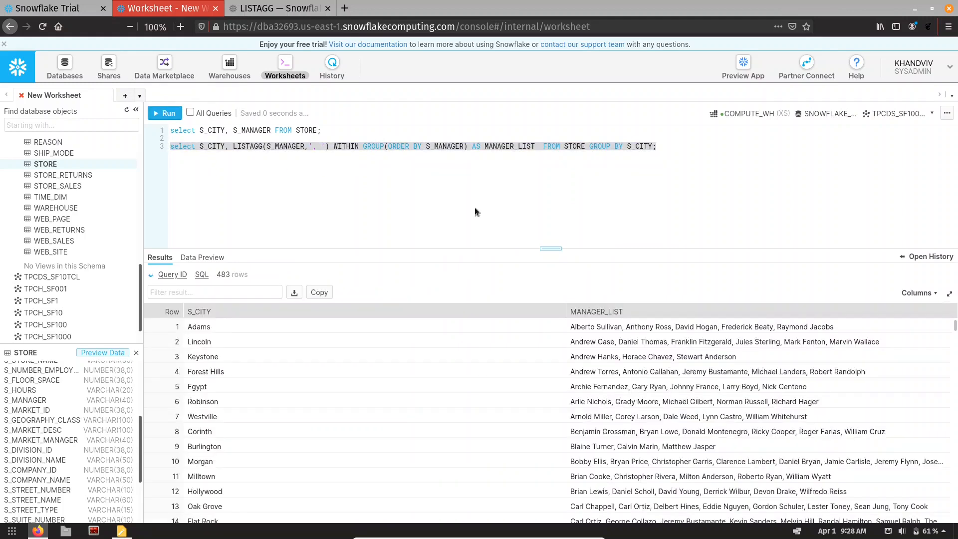
click(164, 112)
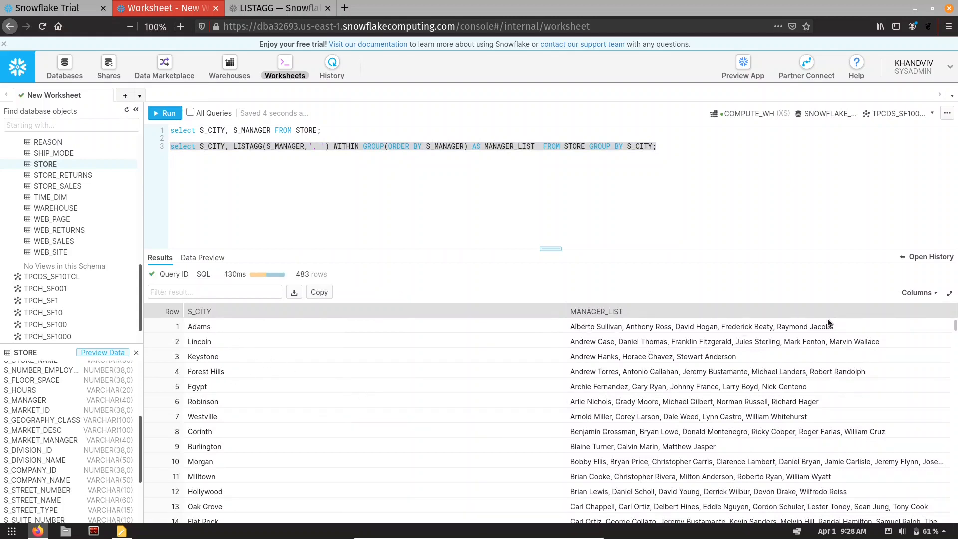
mouse_move(568, 241)
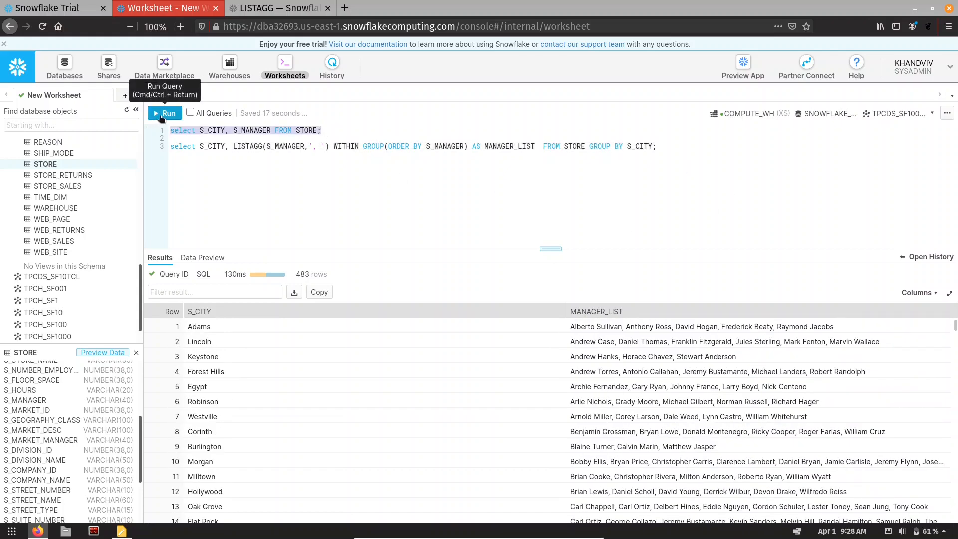
click(164, 113)
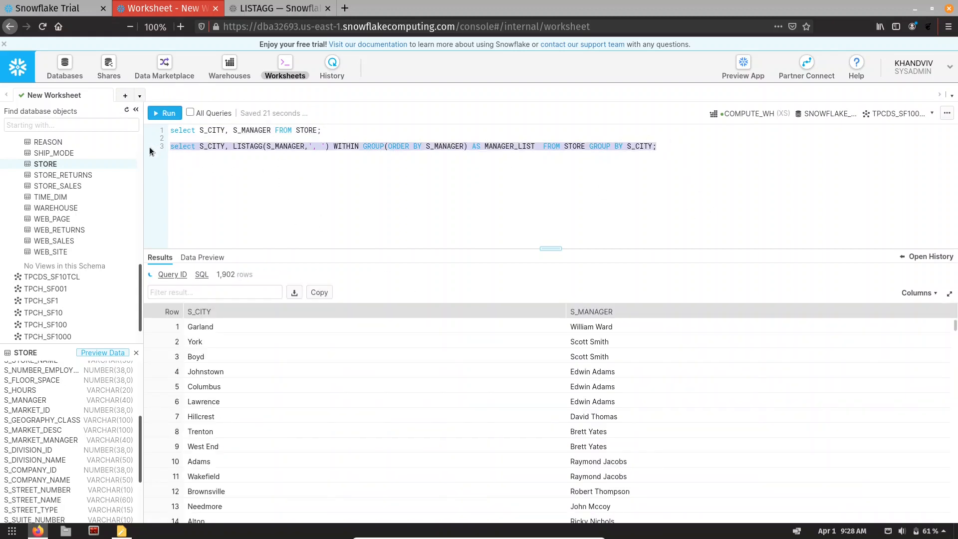
click(164, 113)
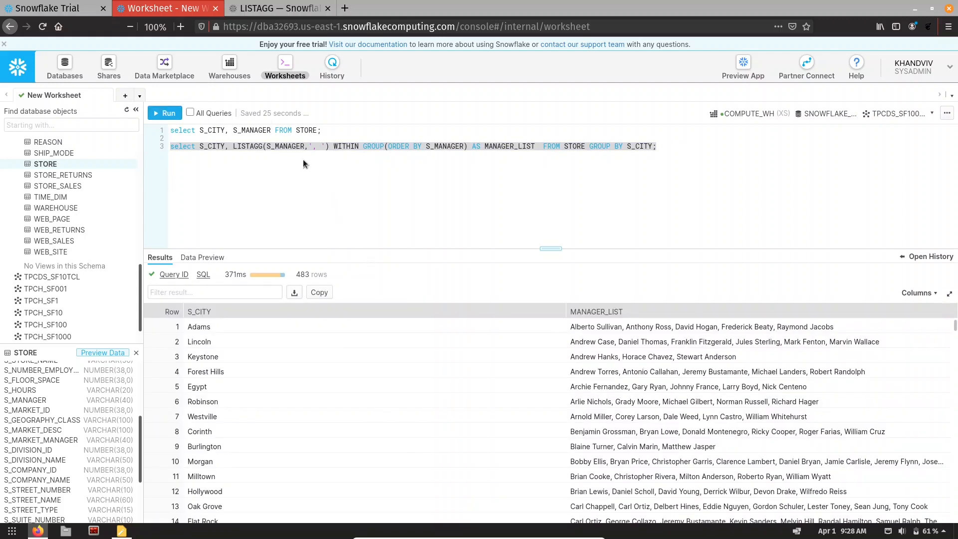
mouse_move(238, 162)
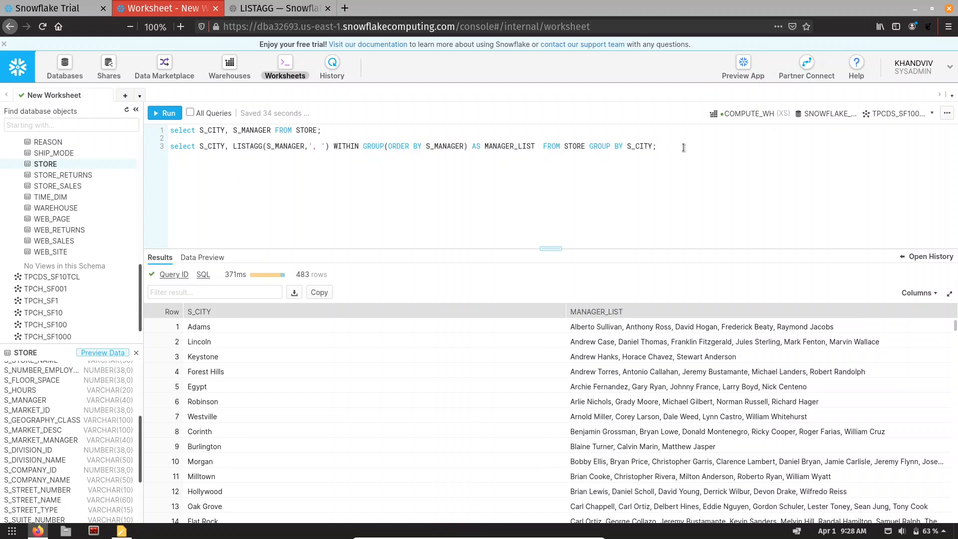
key(Enter)
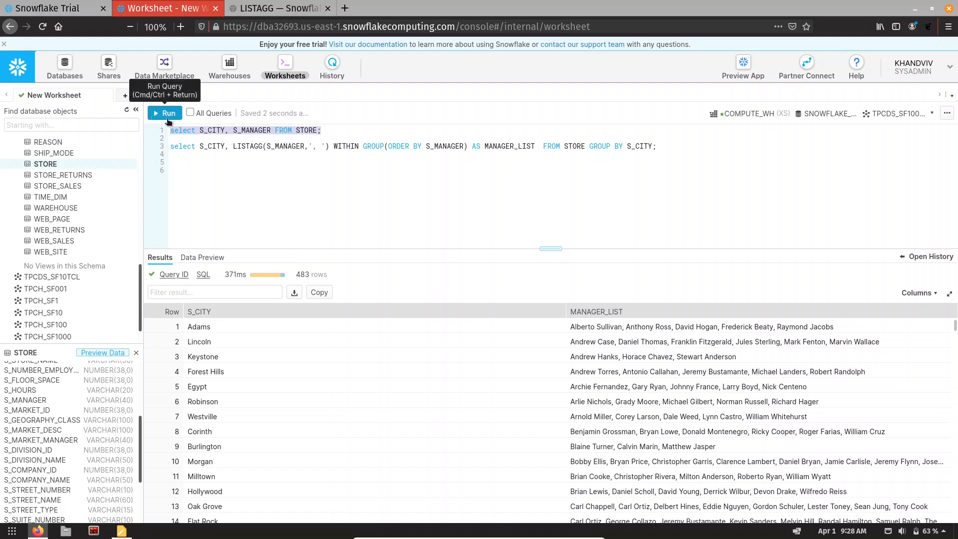
Start line 5 with select S_CITY, S_MANAGER FROM STORE; and mark the spot before FROM.
click(672, 146)
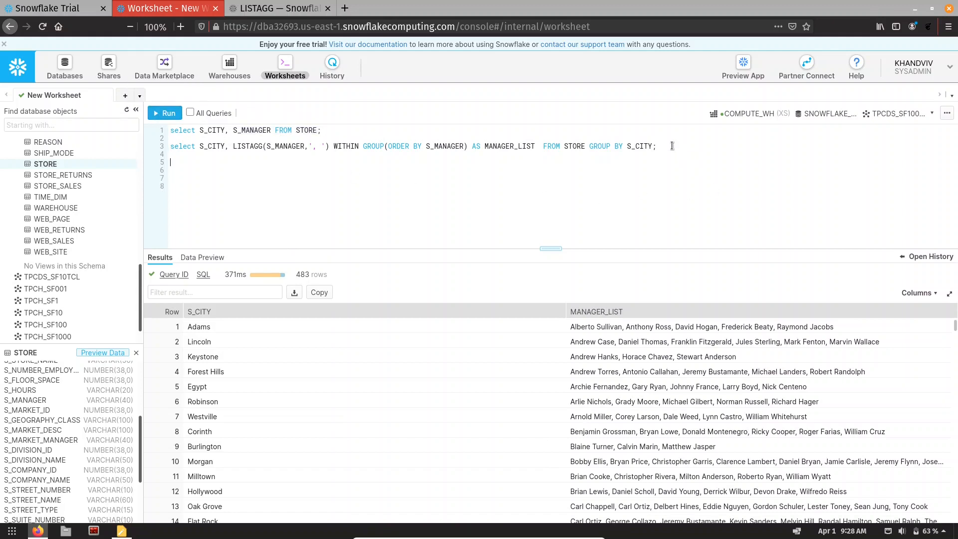
text(select S_CITY, S_MANAGER FROM STORE;)
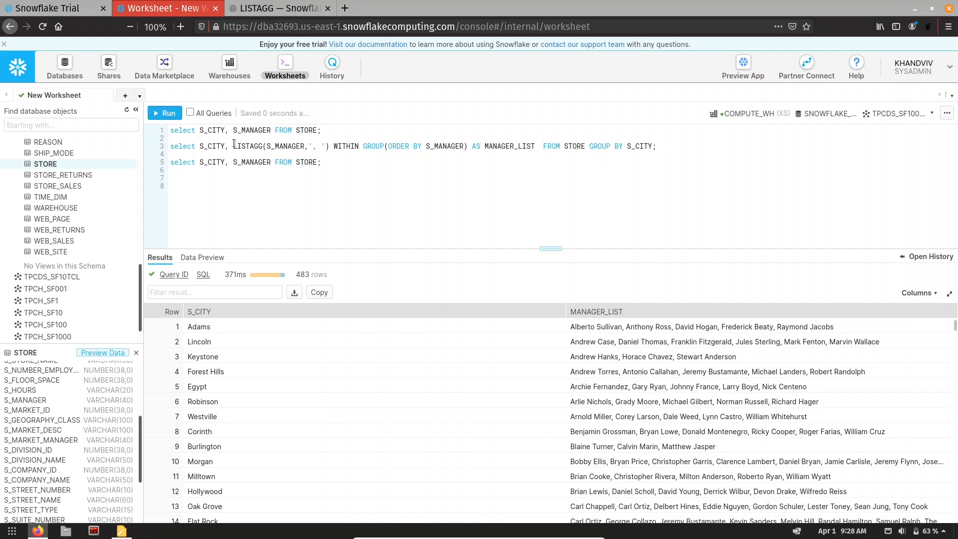
drag(232, 145, 328, 145)
text(, )
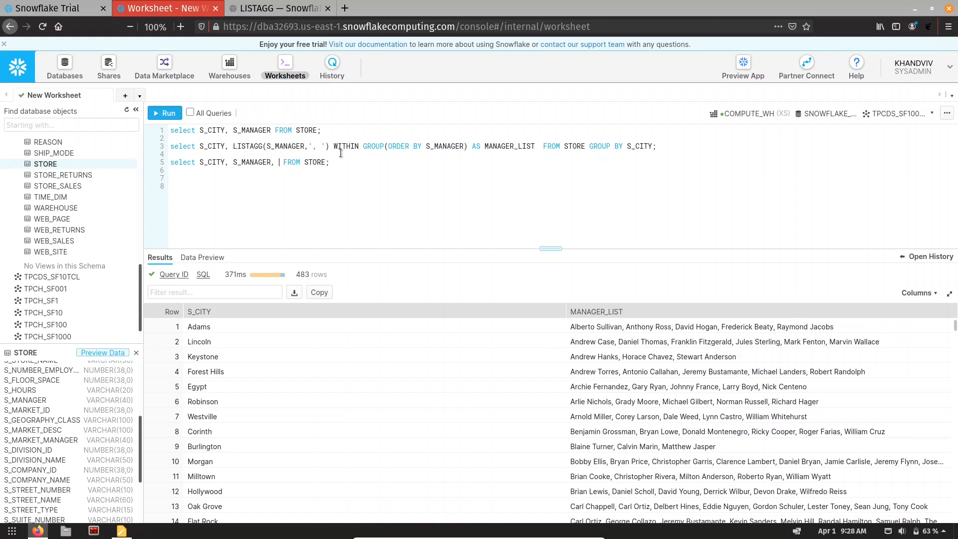
Insert LISTAGG(S_MANAGER,', ') OVER(PARTITION BY S_CITY) AS MANAGER_LIST into the query.
text(LISTAGG(S_MANAGER,', '))
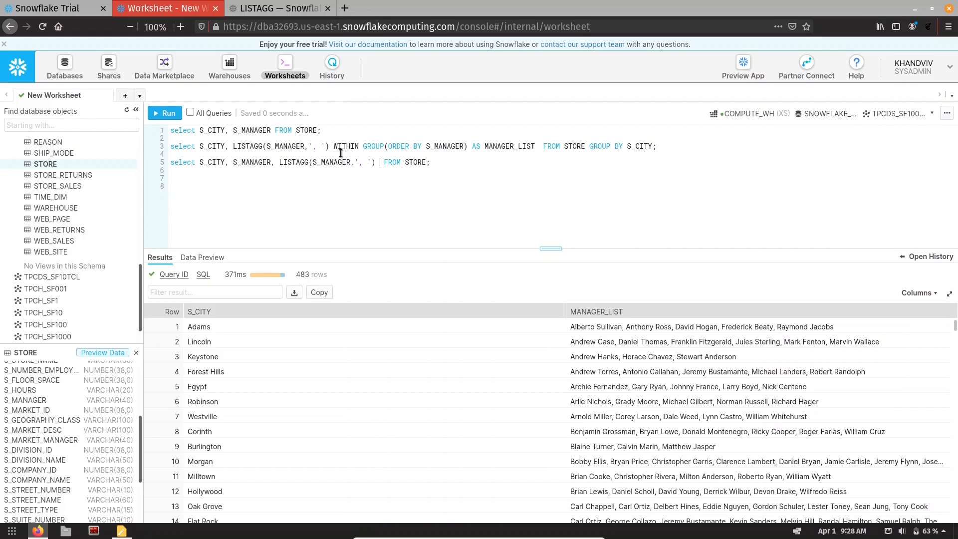
text(OVER)
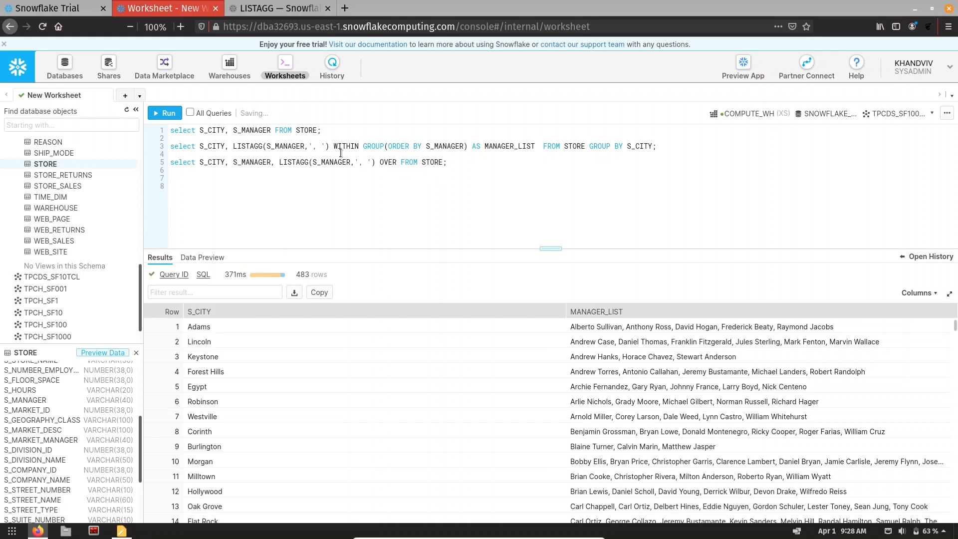
text(())
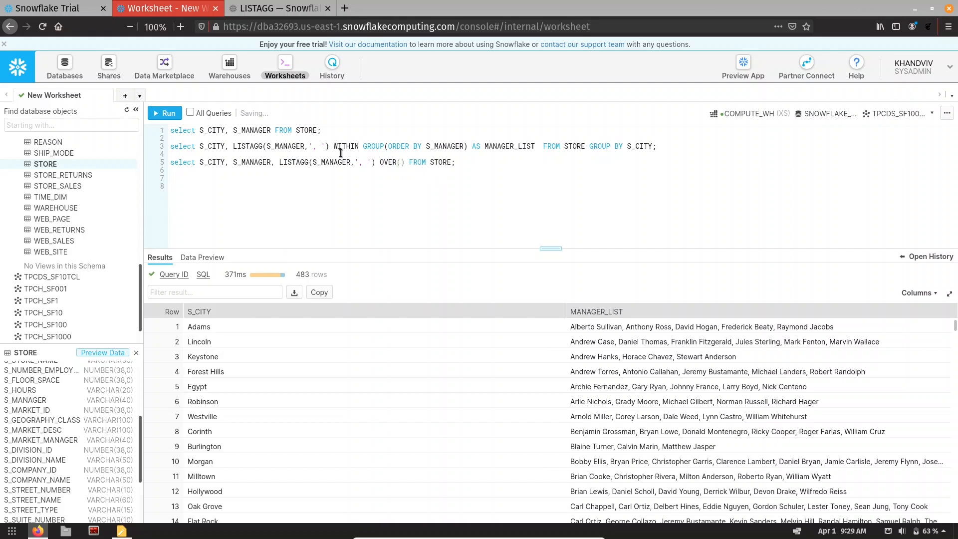
text(PARTITION)
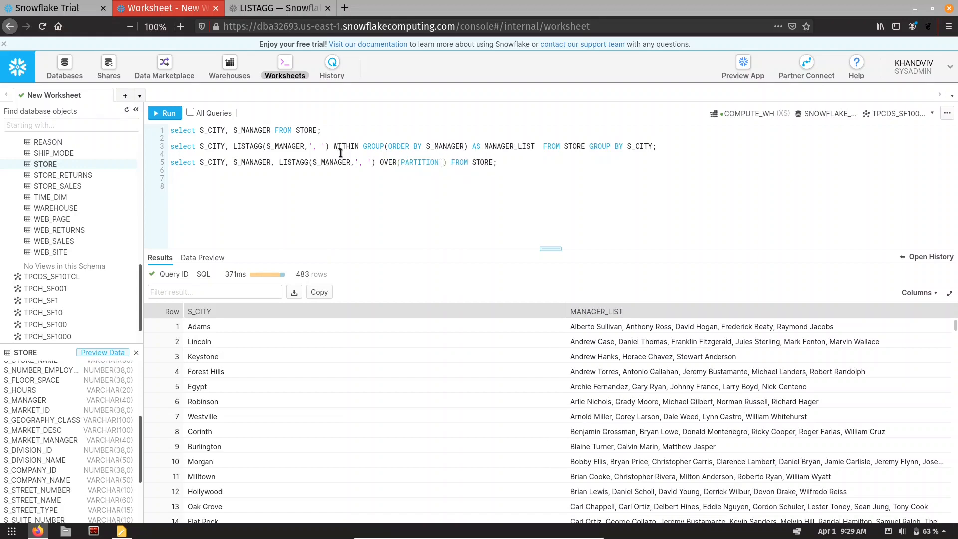
text(BY S_CITY)
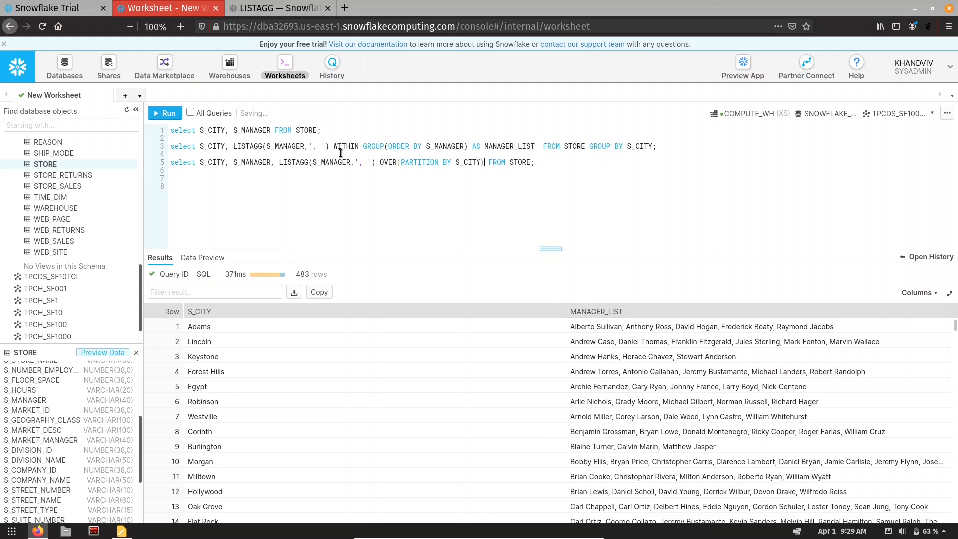
text(AS)
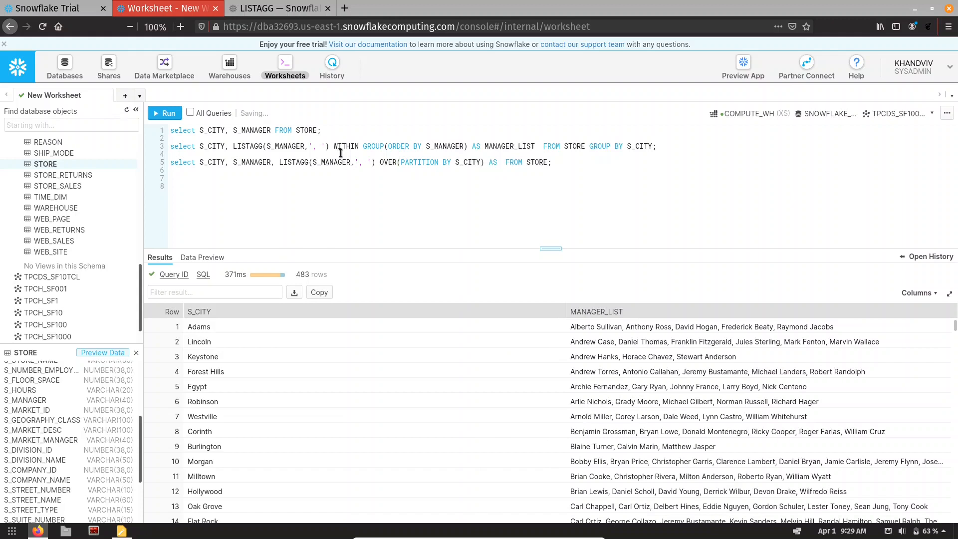
text(MANAGER_LIST)
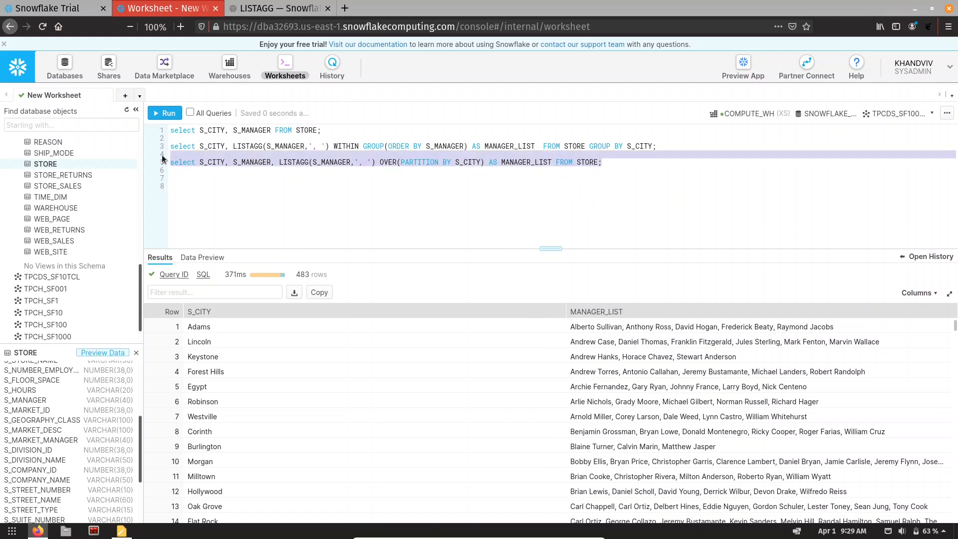
Run the partitioned LISTAGG query and scroll its 1,902-row results.
click(165, 113)
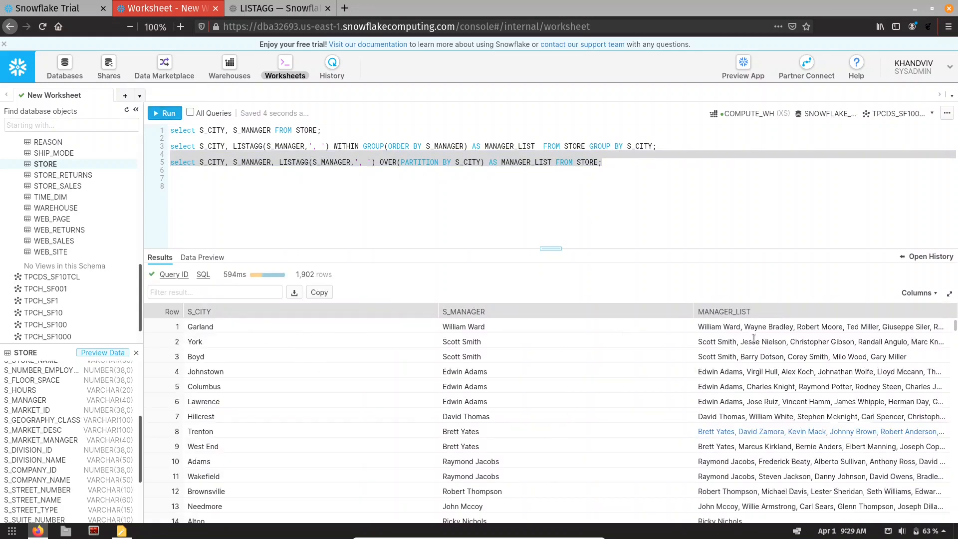
mouse_move(785, 427)
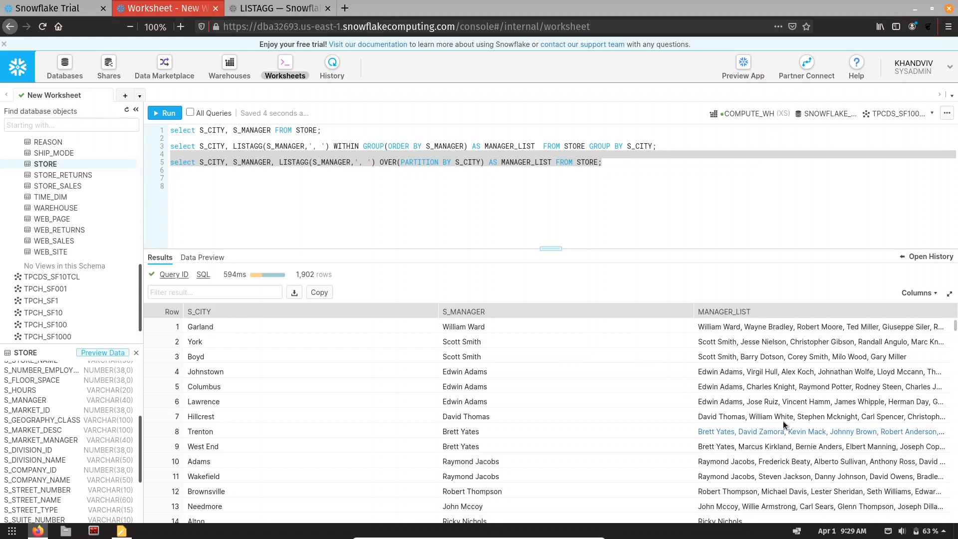
scroll(down, 3)
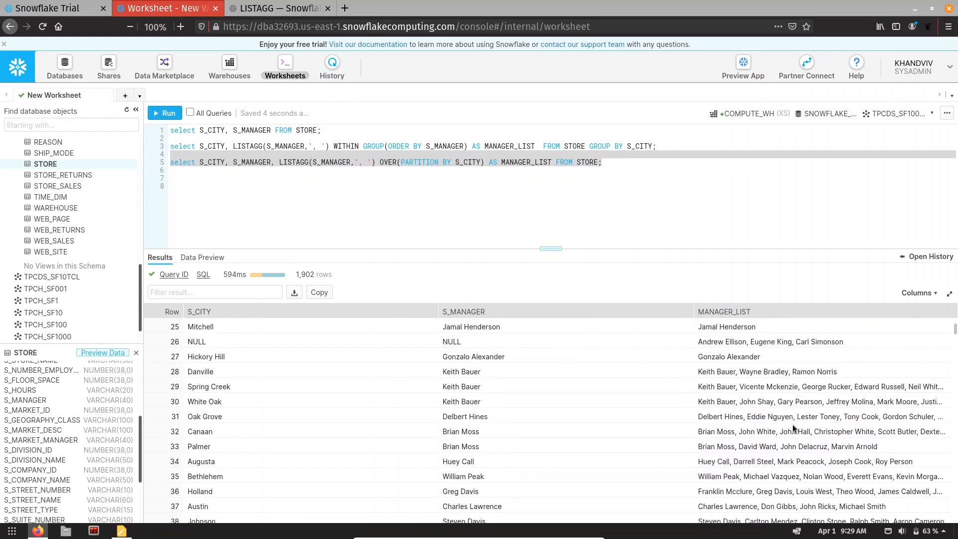